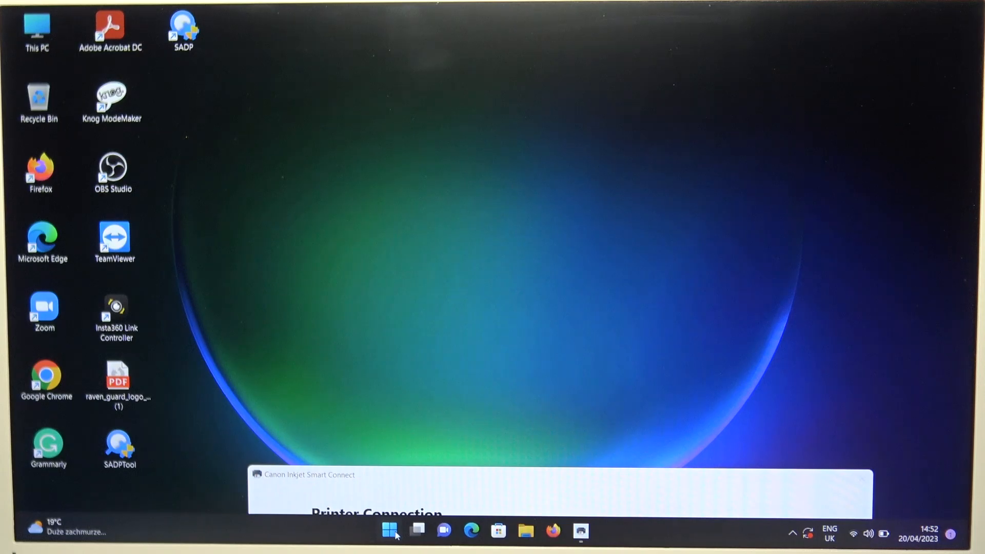
Step: Launch Settings from the Start menu's pinned apps and go to Bluetooth & devices
click(390, 531)
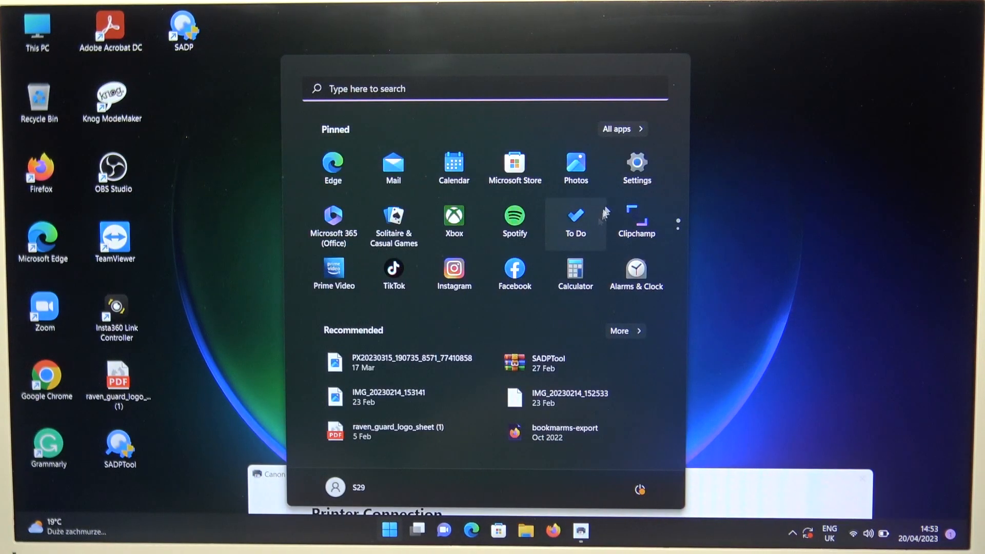
click(636, 167)
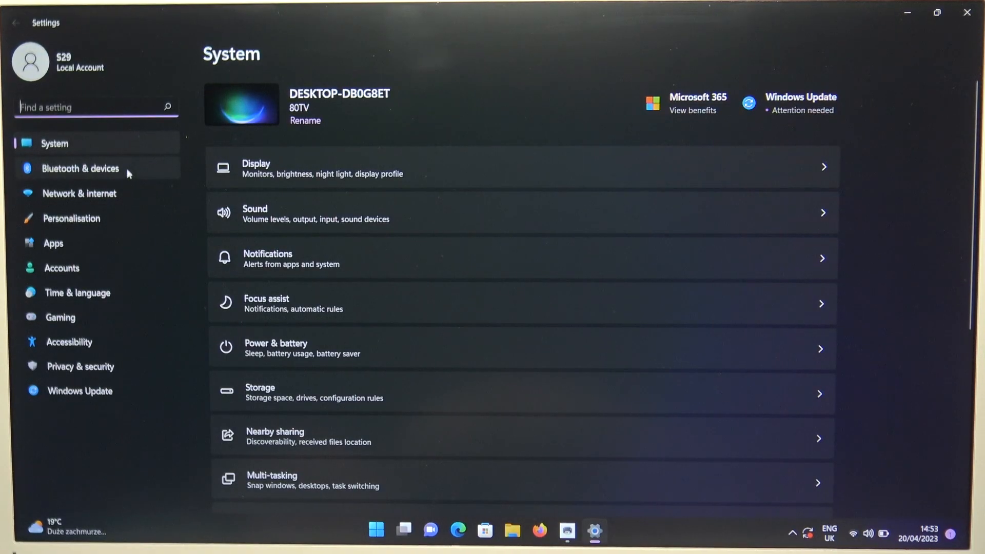
click(80, 168)
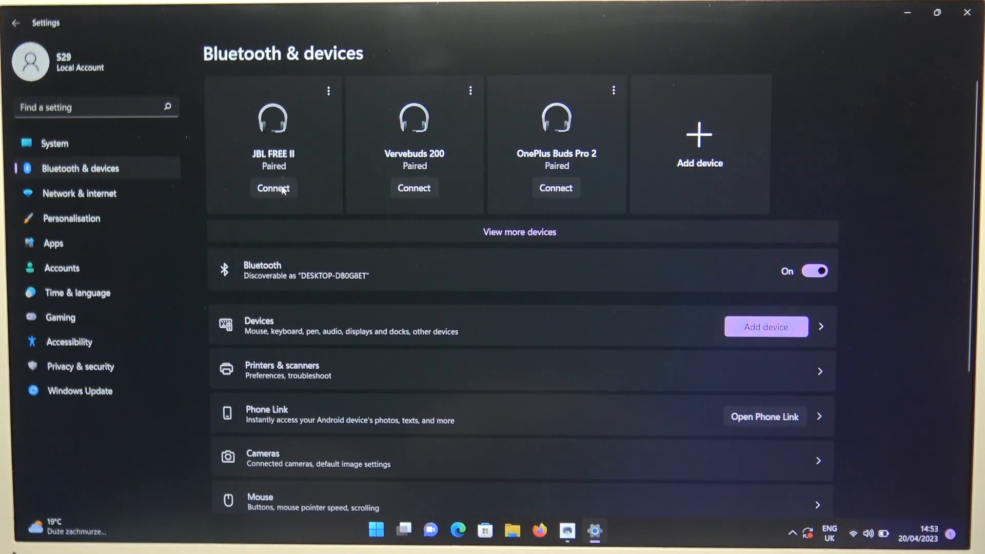
mouse_move(798, 162)
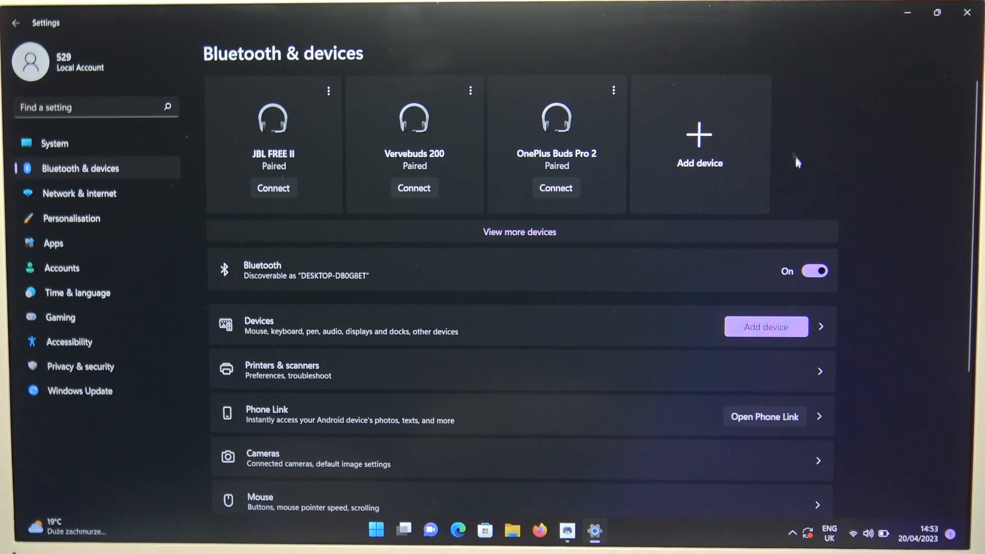
mouse_move(720, 168)
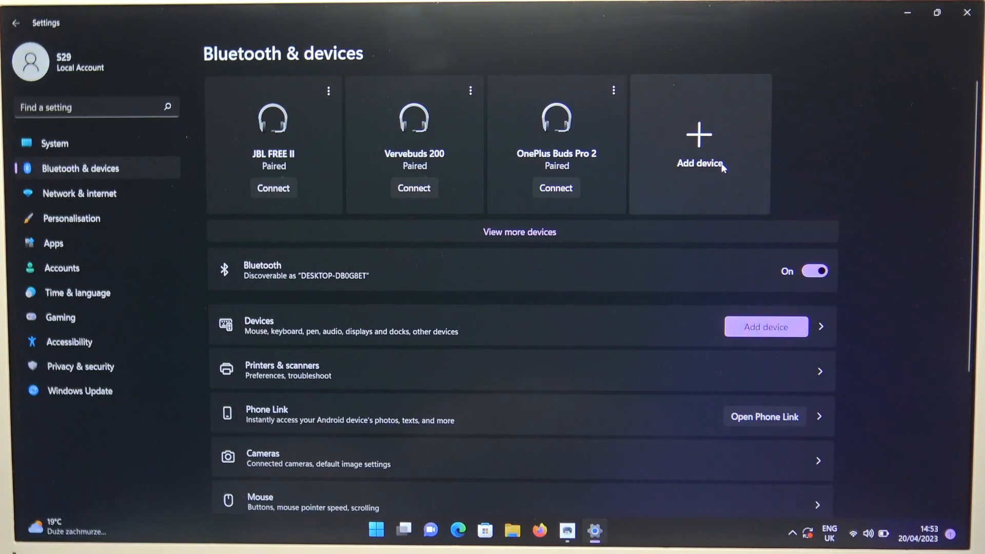
Step: Pair the WI-XB400 earphones as a new Bluetooth device and close the confirmation
click(699, 135)
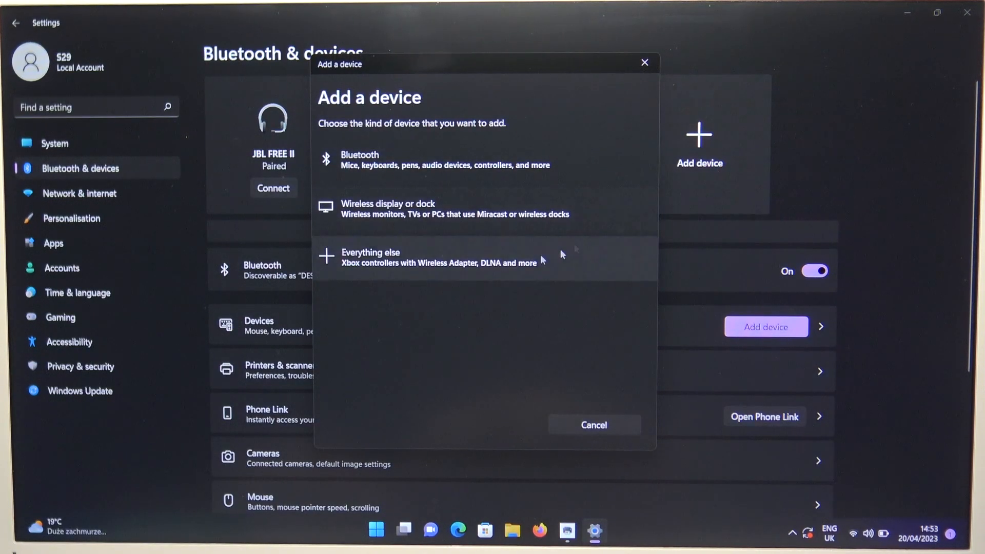
click(359, 159)
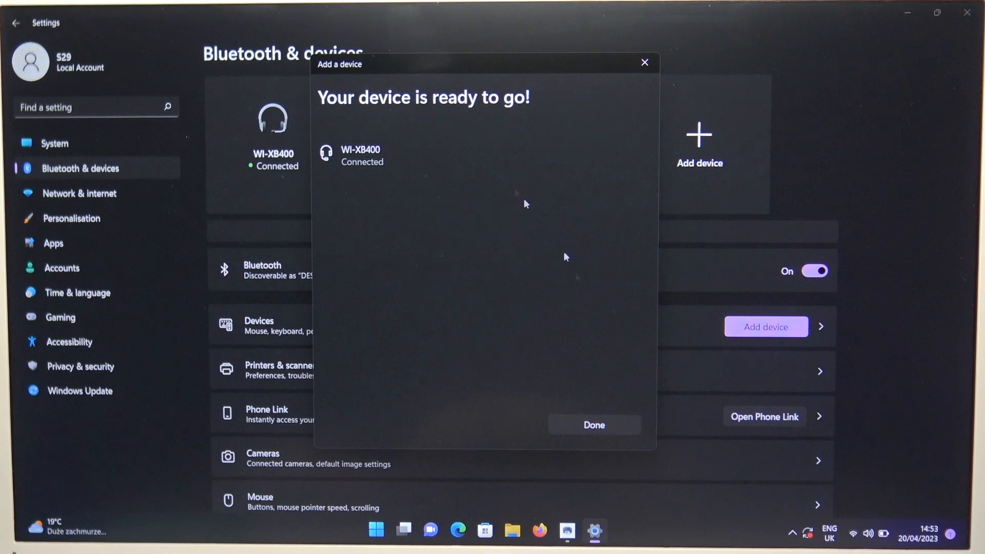
click(593, 425)
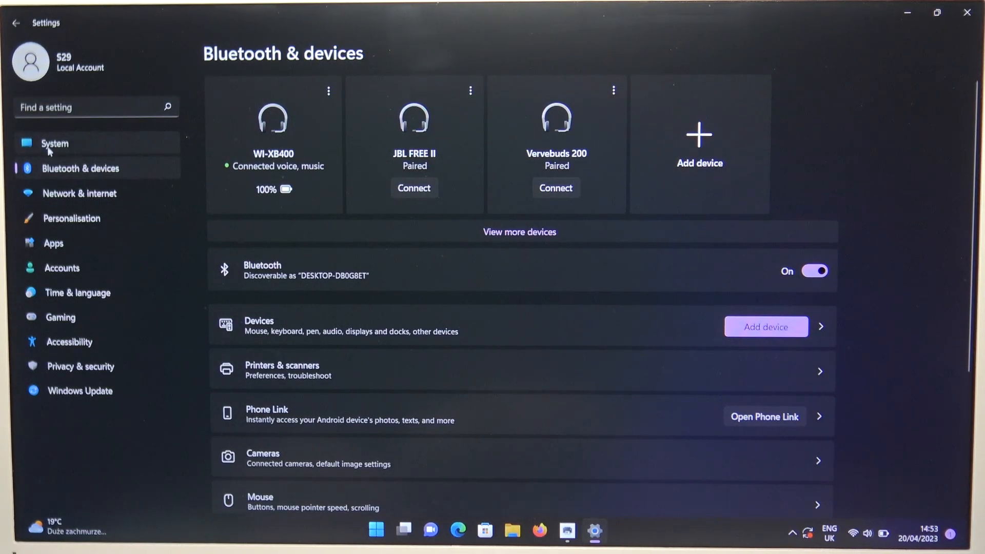
Step: Open System settings to reach Sound, with Słuchawki (WI-XB400) as output at volume 45
click(55, 143)
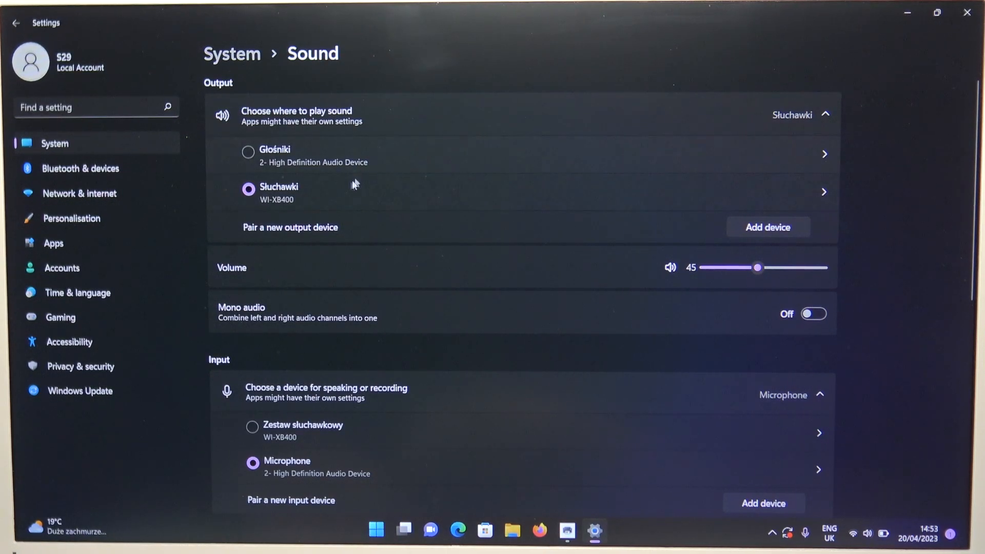
mouse_move(380, 280)
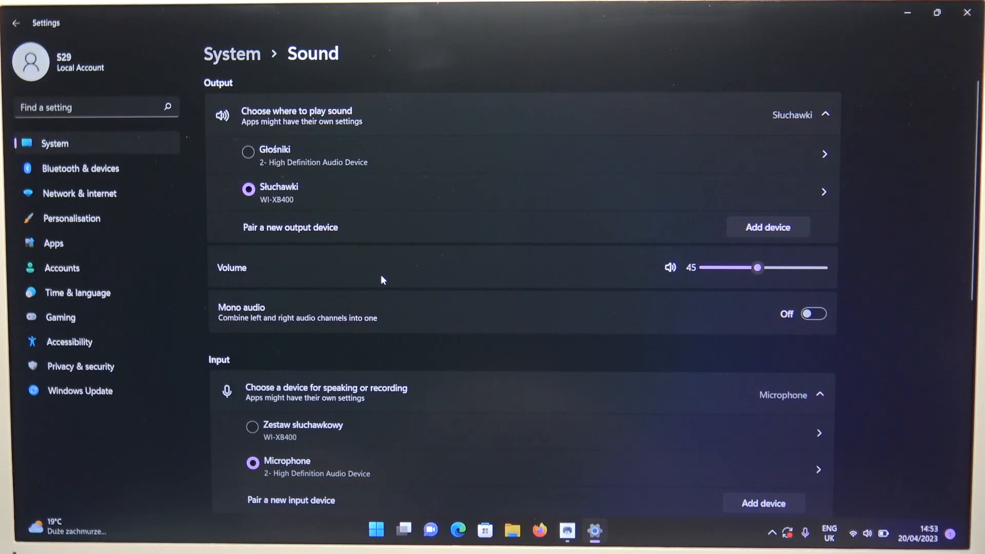
Step: Make Zestaw słuchawkowy (WI-XB400) the input at mic volume 67, then return to Bluetooth & devices
scroll(down, 3)
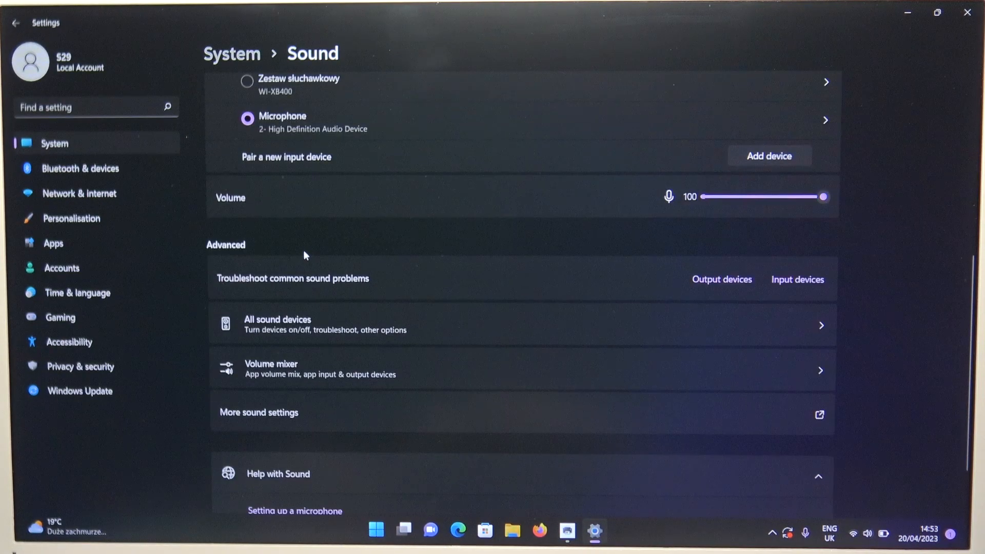
mouse_move(414, 252)
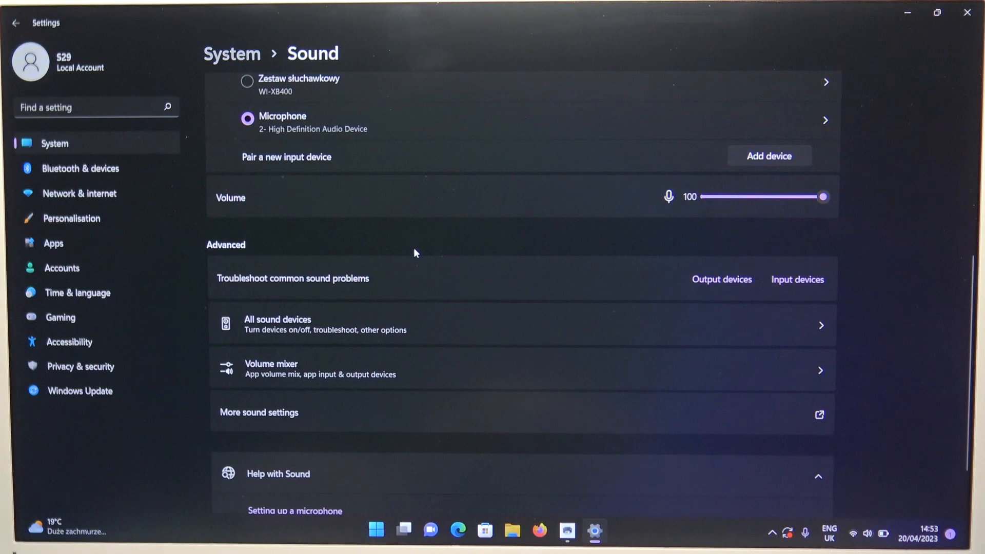
mouse_move(332, 99)
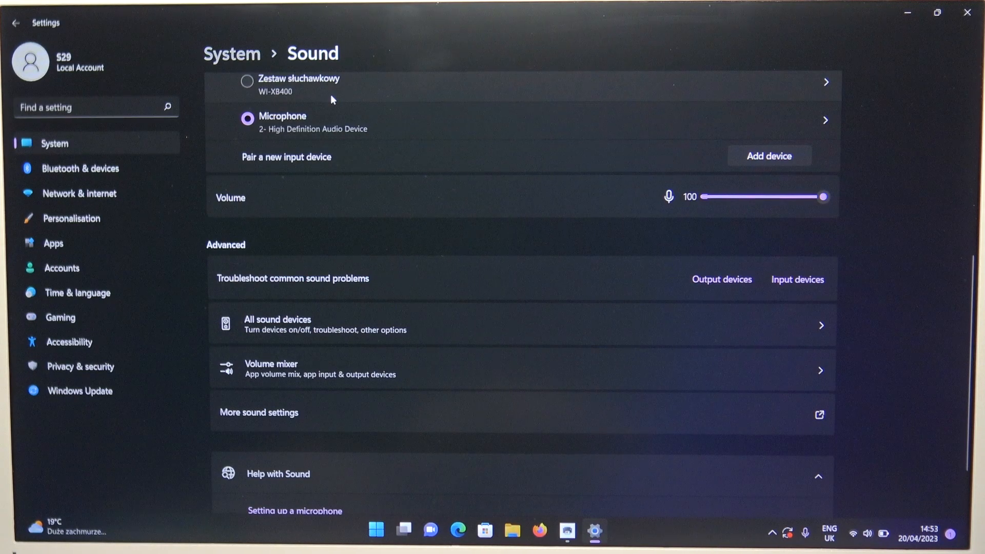
drag(821, 196, 784, 196)
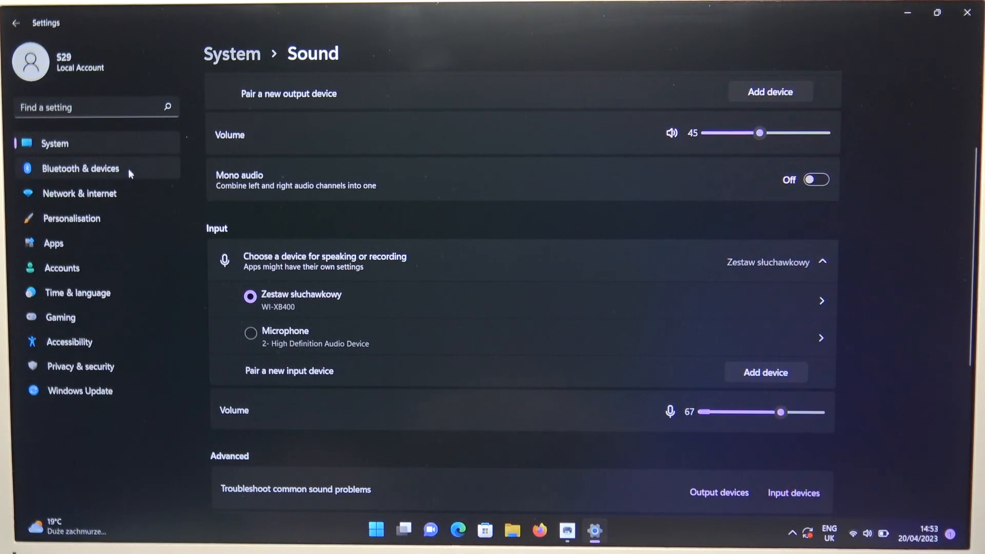
click(80, 168)
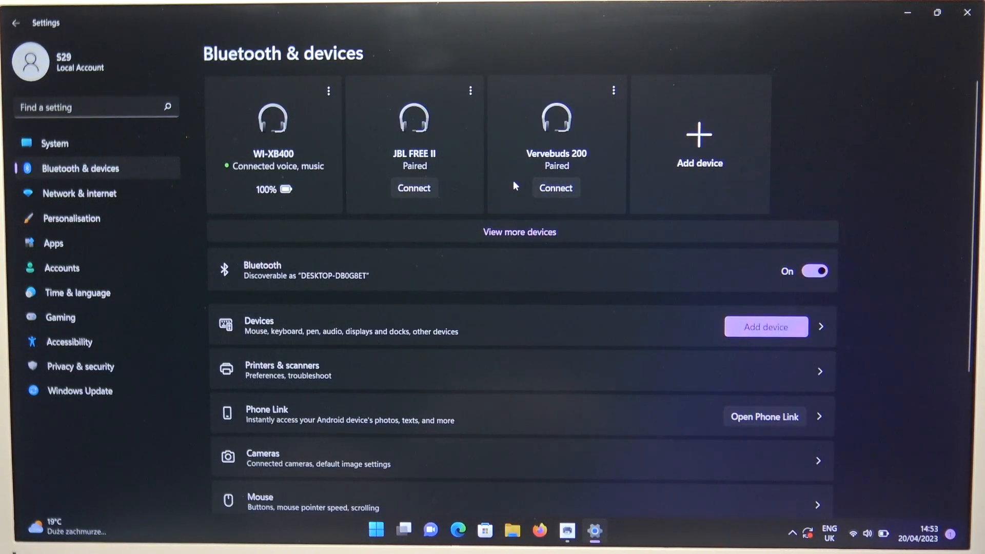